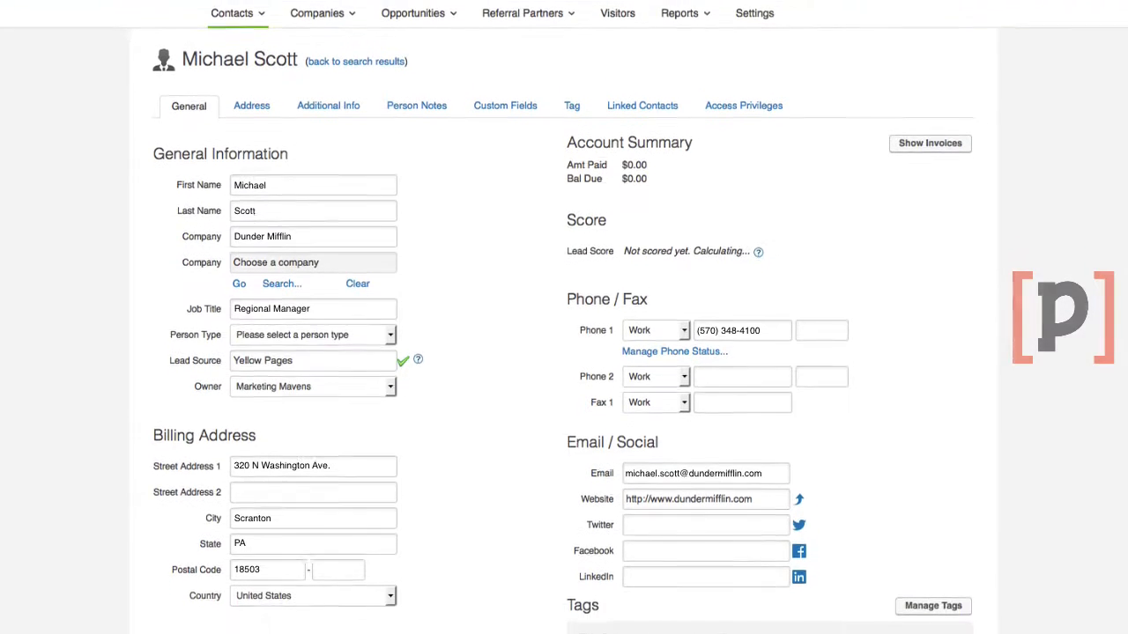
scroll("down", 3)
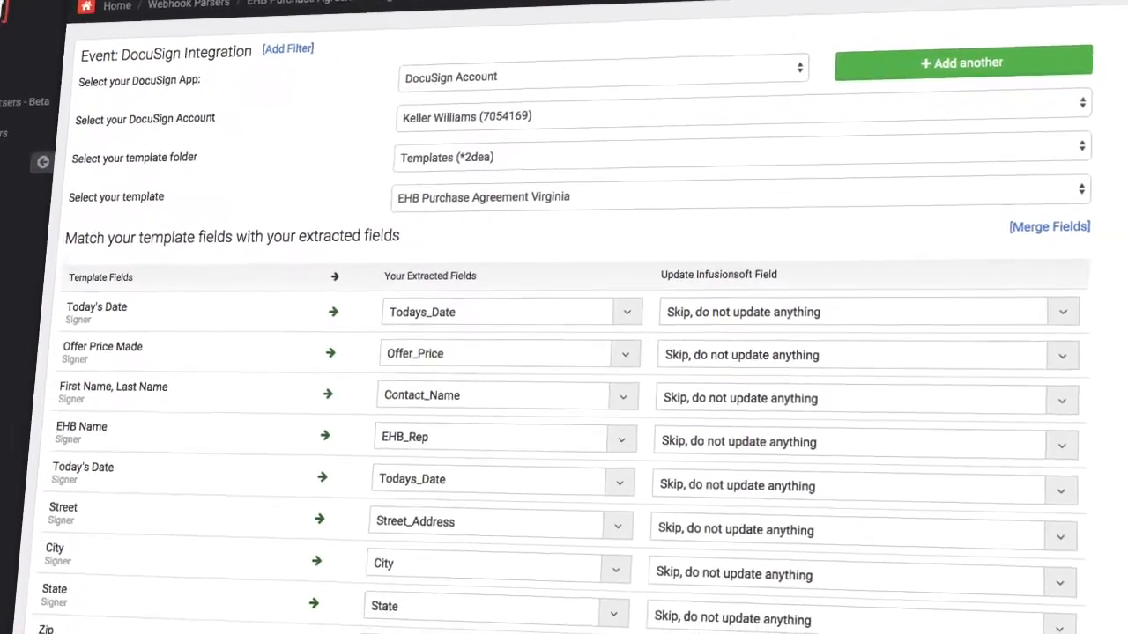
scroll("down", 3)
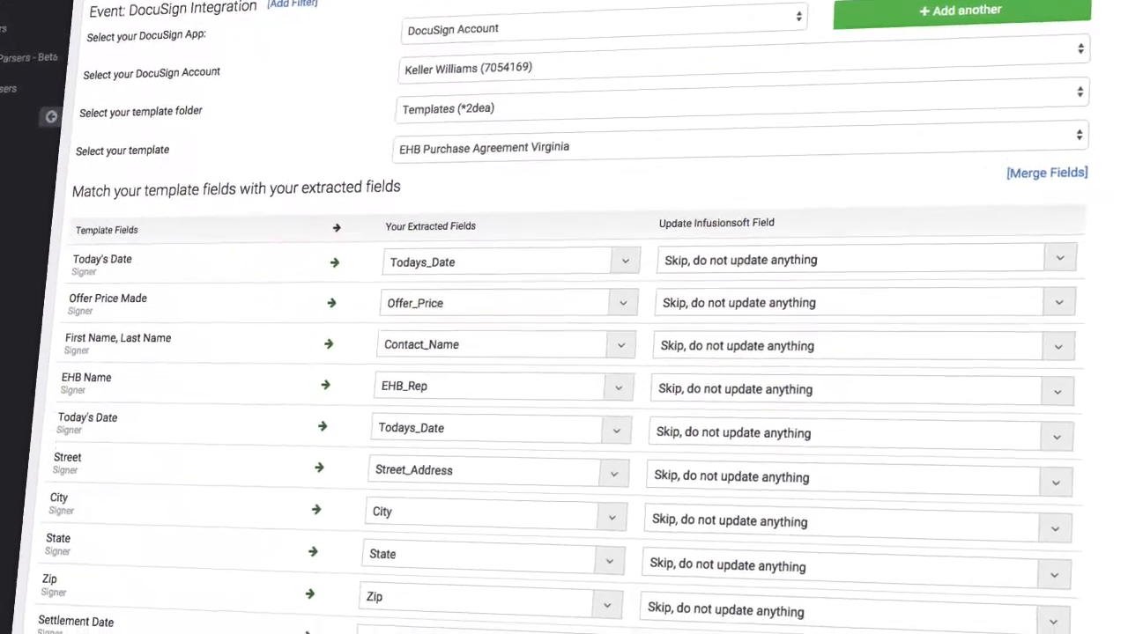
scroll("down", 3)
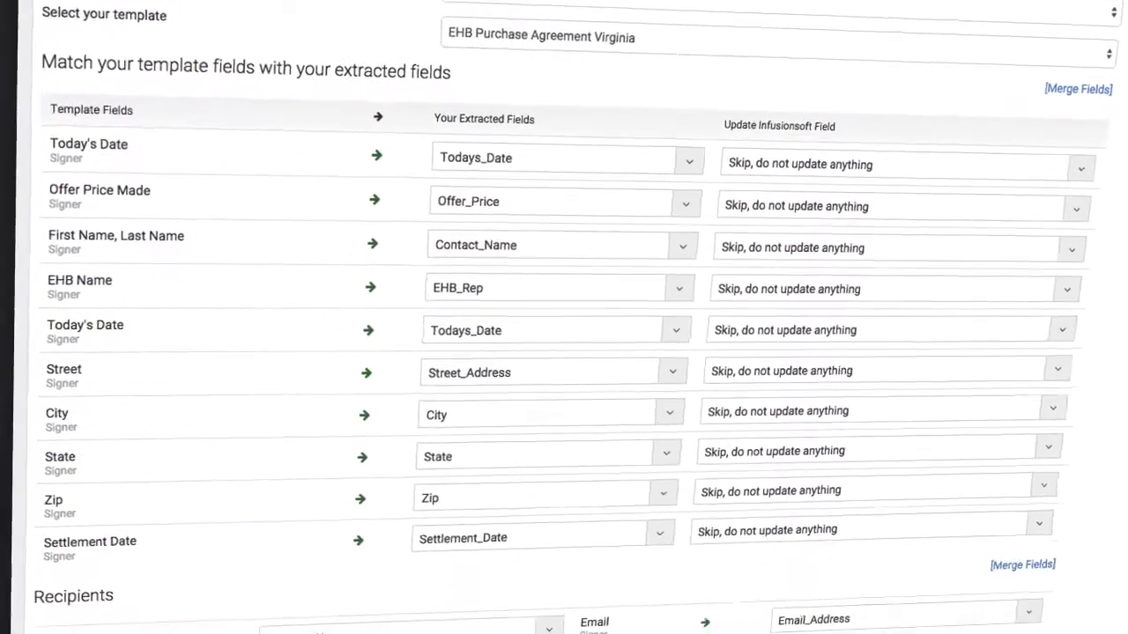
scroll("down", 3)
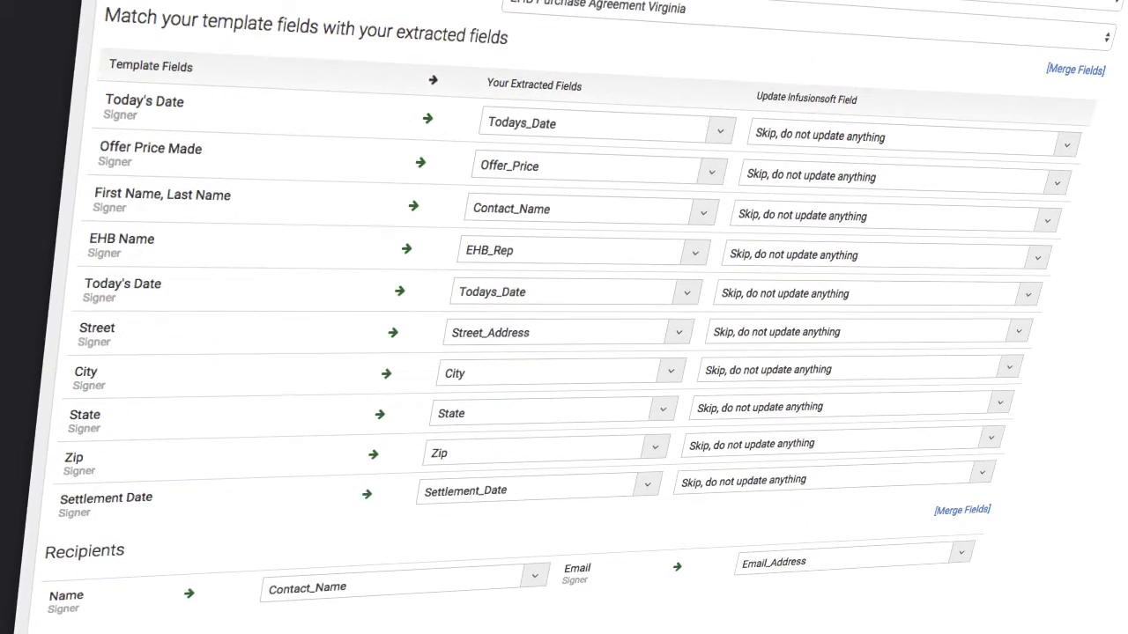
scroll("down", 3)
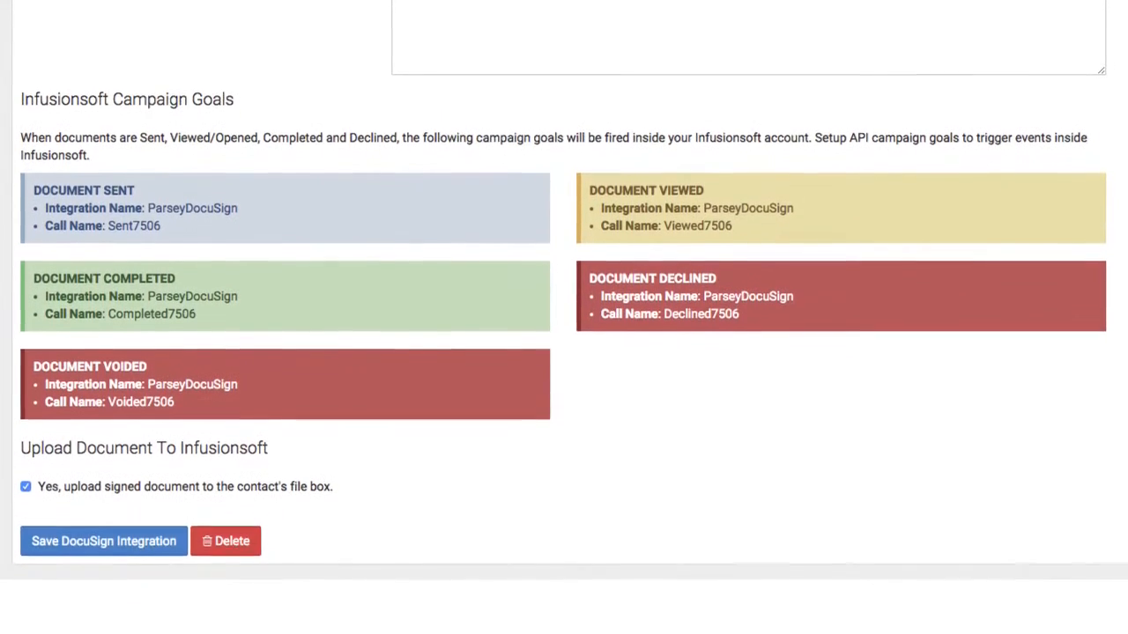
scroll("down", 3)
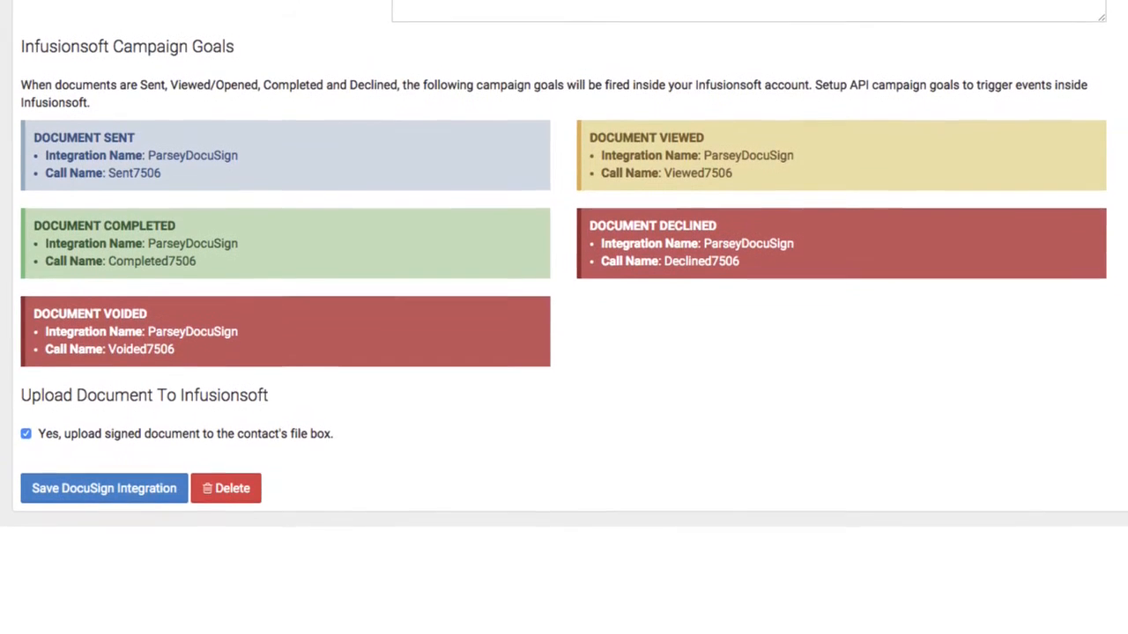